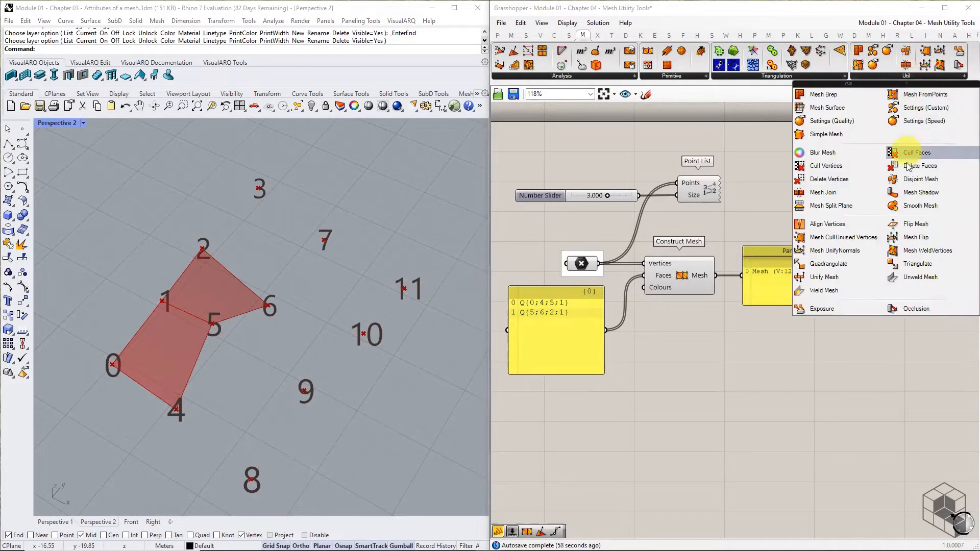
mouse_move(913, 360)
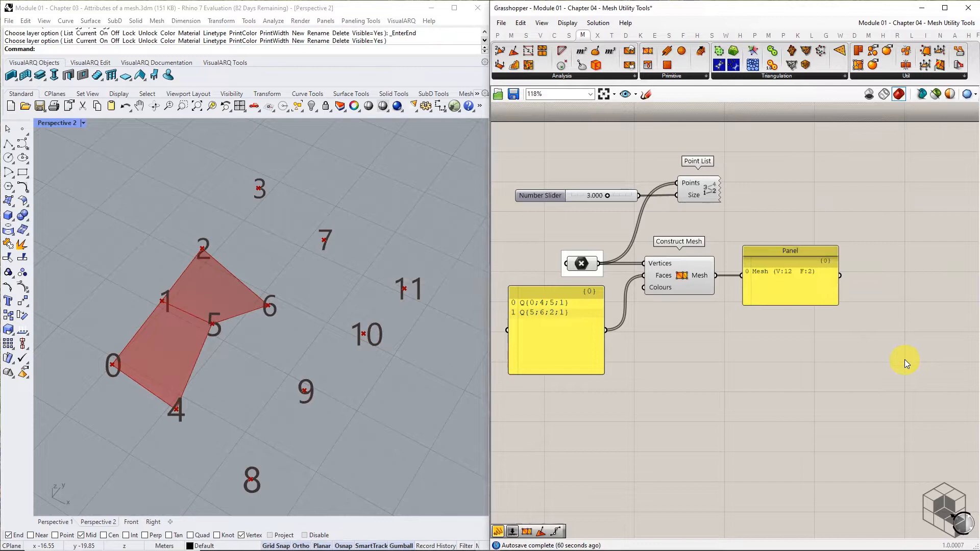
mouse_move(907, 360)
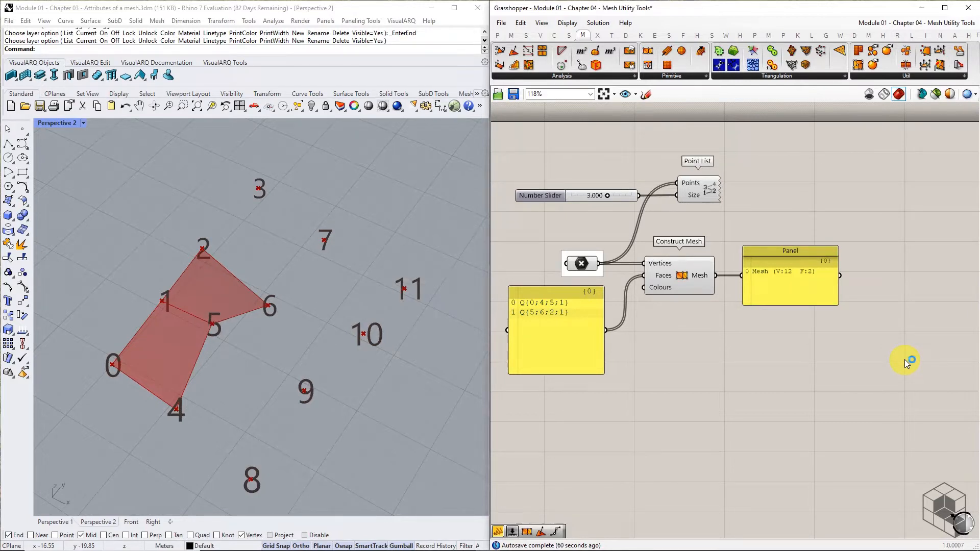
mouse_move(393, 406)
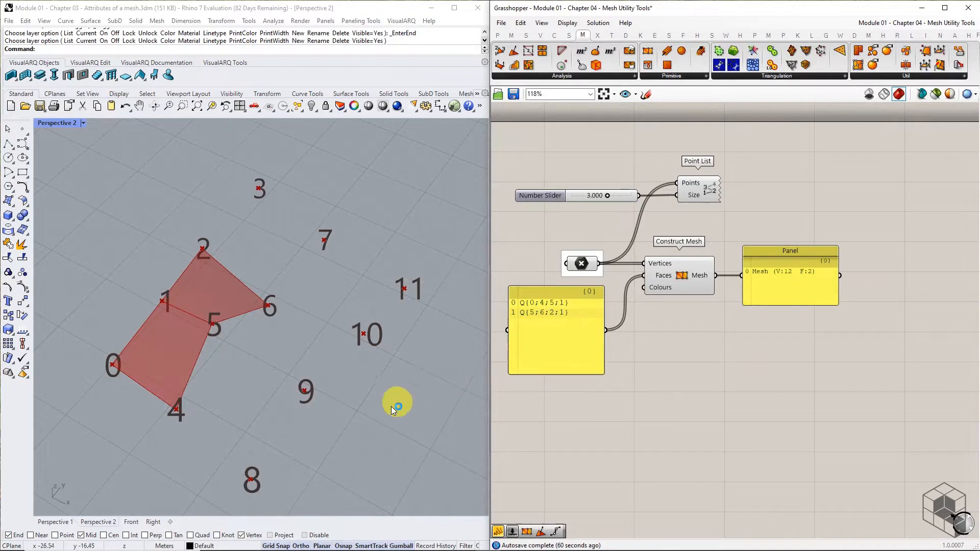
mouse_move(164, 191)
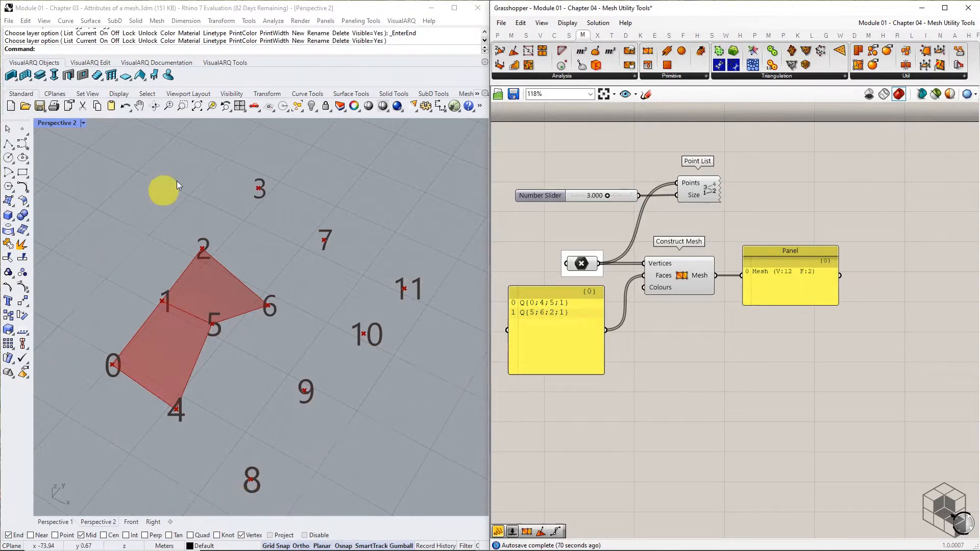
mouse_move(483, 389)
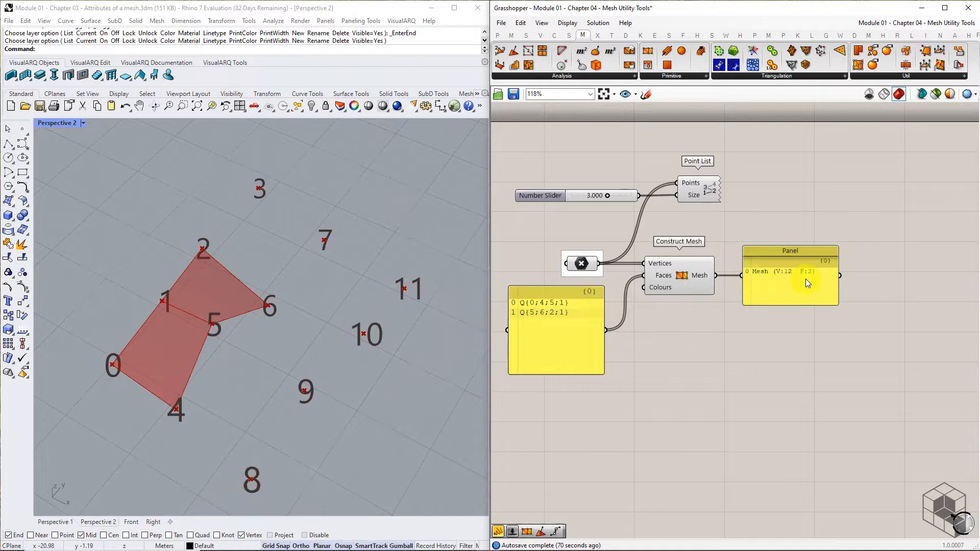
mouse_move(815, 281)
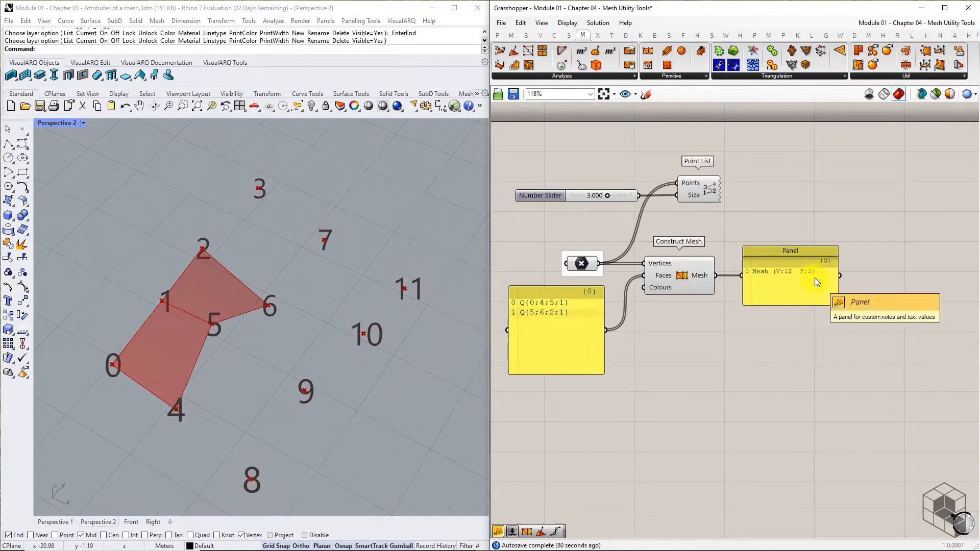
mouse_move(836, 368)
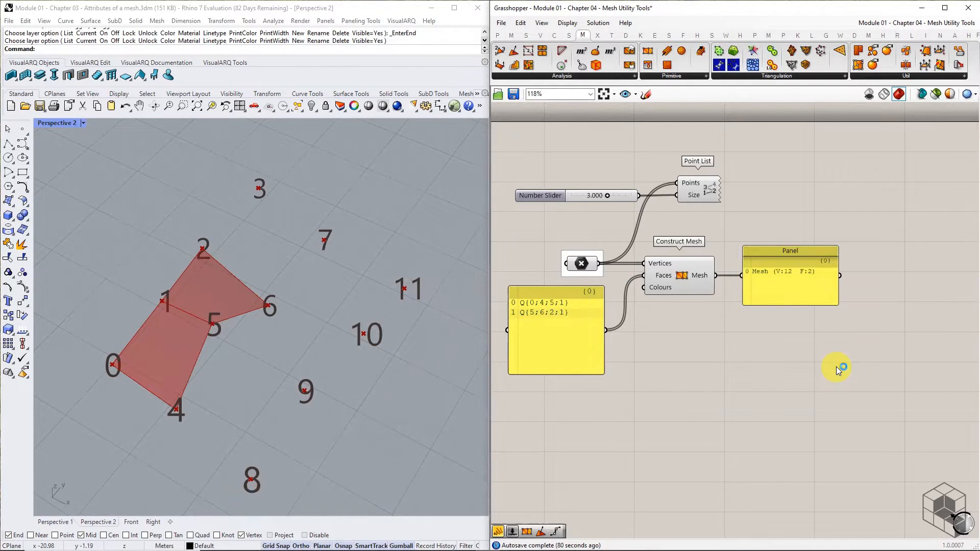
mouse_move(838, 368)
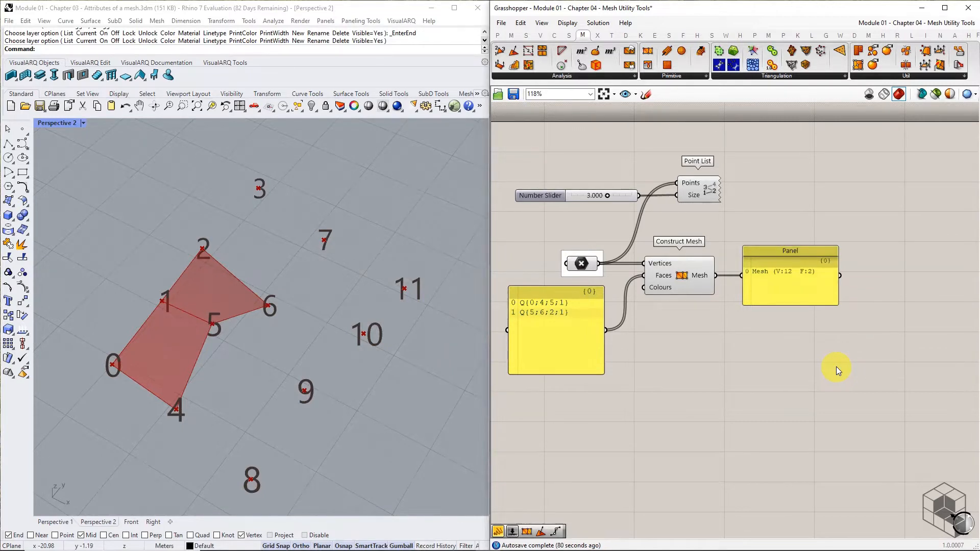
Step: Add a second Construct Mesh from the mesh utilities for the four quad faces
left_click(916, 75)
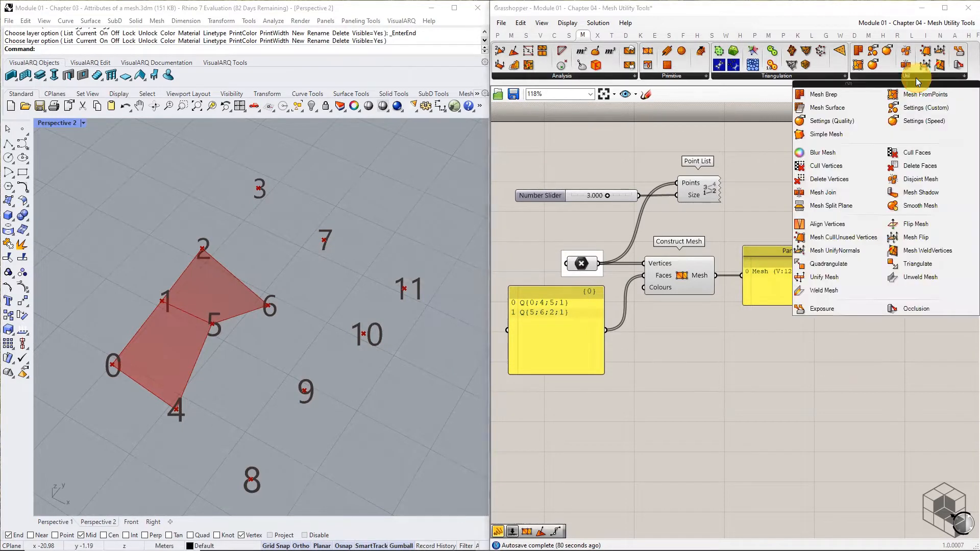
left_click(842, 237)
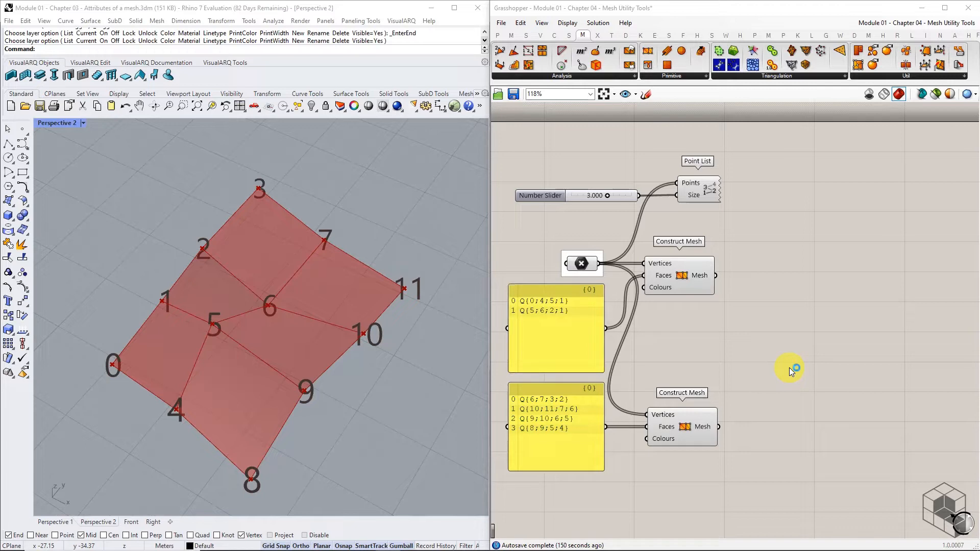
mouse_move(790, 369)
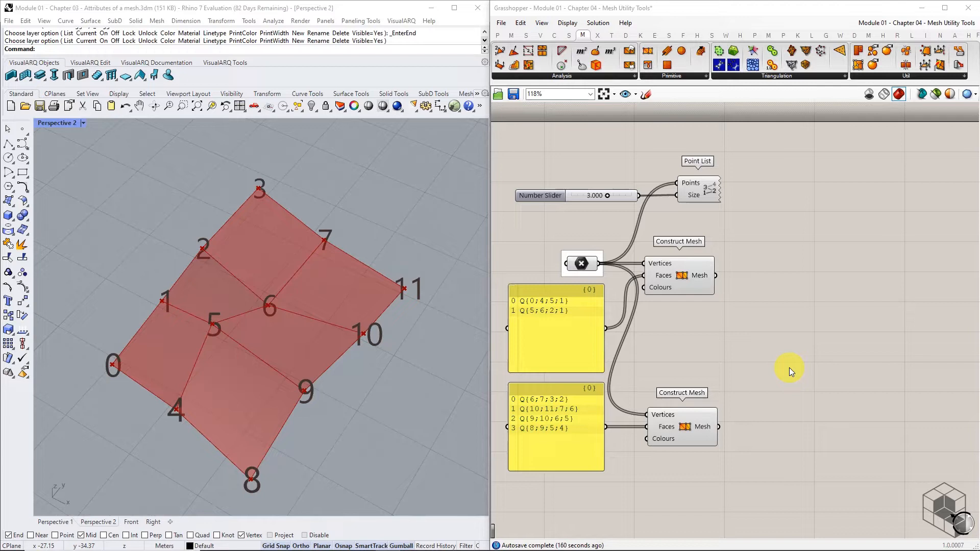
mouse_move(587, 420)
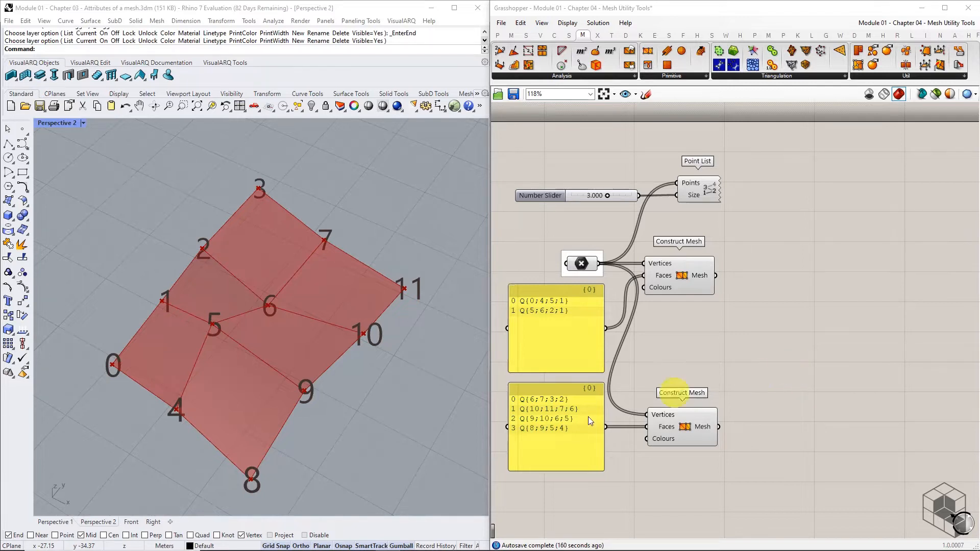
mouse_move(378, 384)
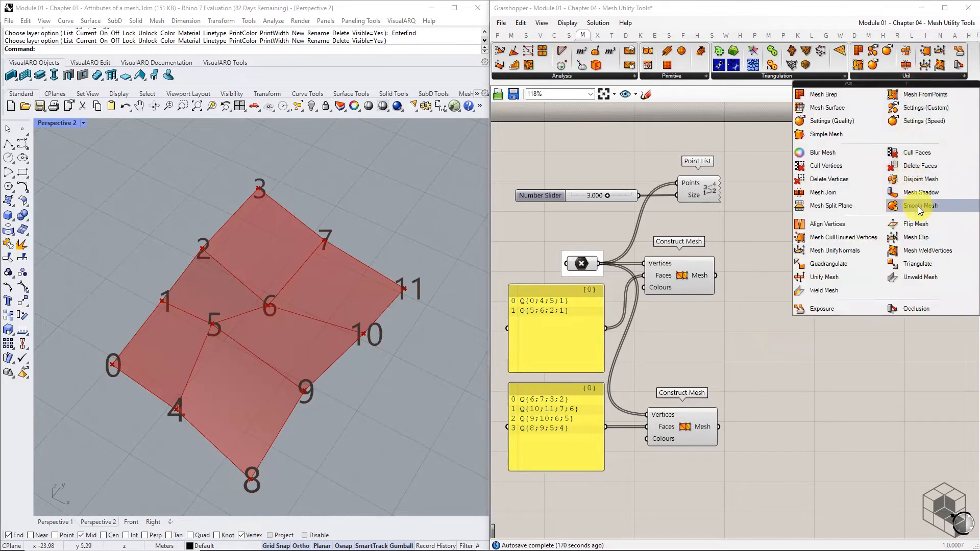
Step: Place a Mesh CullUnused Vertices component after the first Construct Mesh
left_click(842, 237)
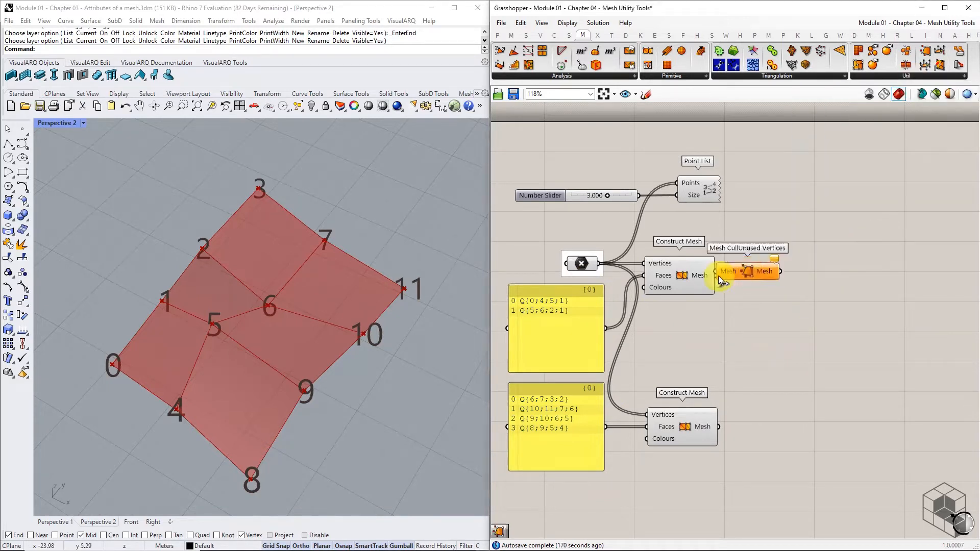
left_click(777, 275)
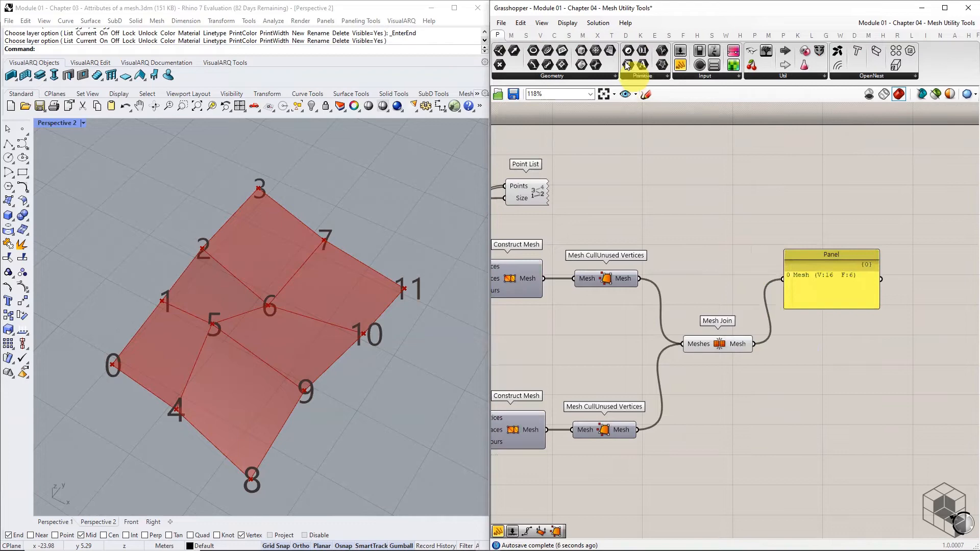
Step: Add Mesh WeldVertices from Mesh > Util after the Mesh Join
left_click(885, 67)
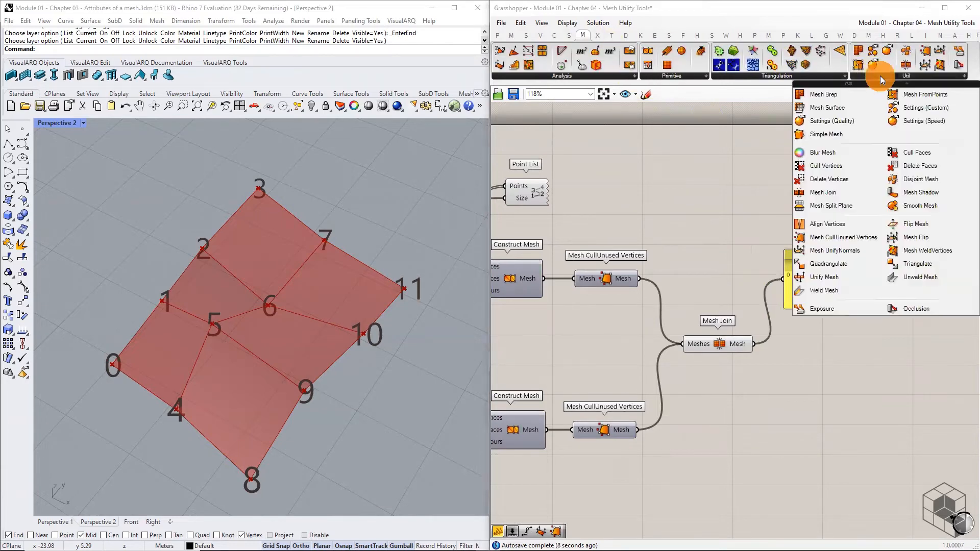
mouse_move(832, 205)
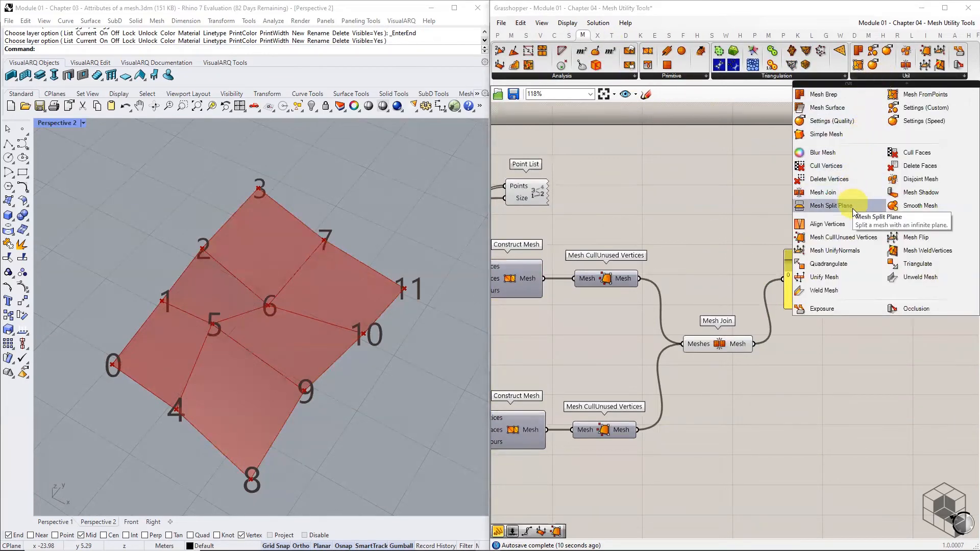
mouse_move(841, 236)
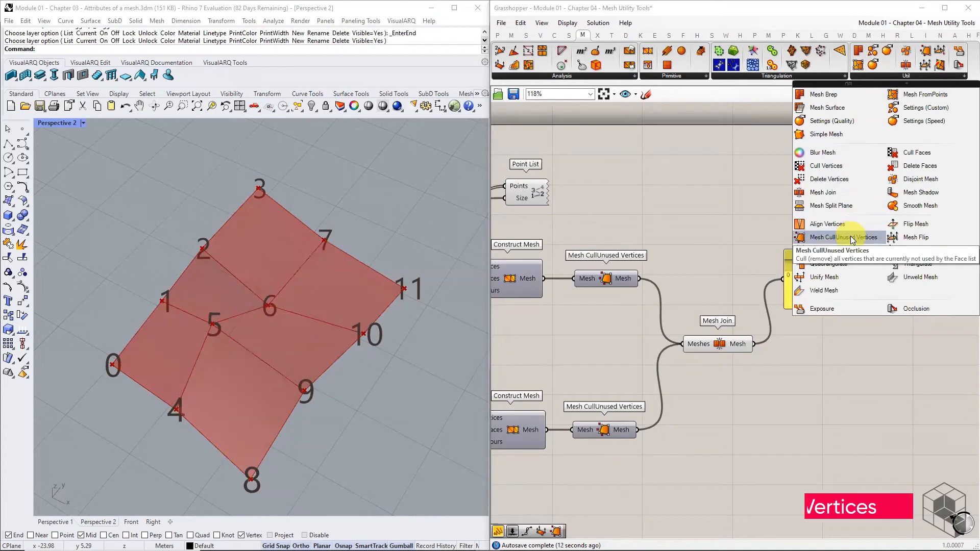
mouse_move(930, 258)
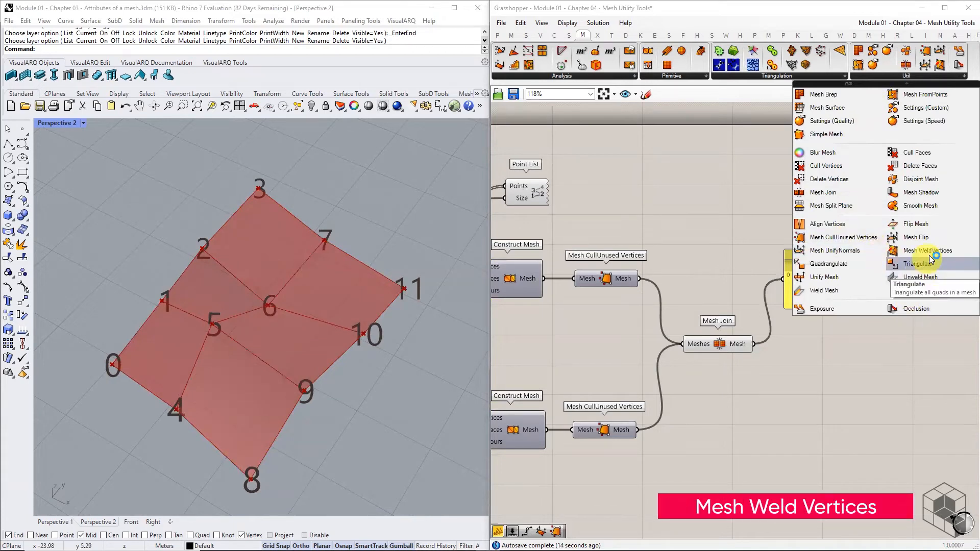
left_click(927, 250)
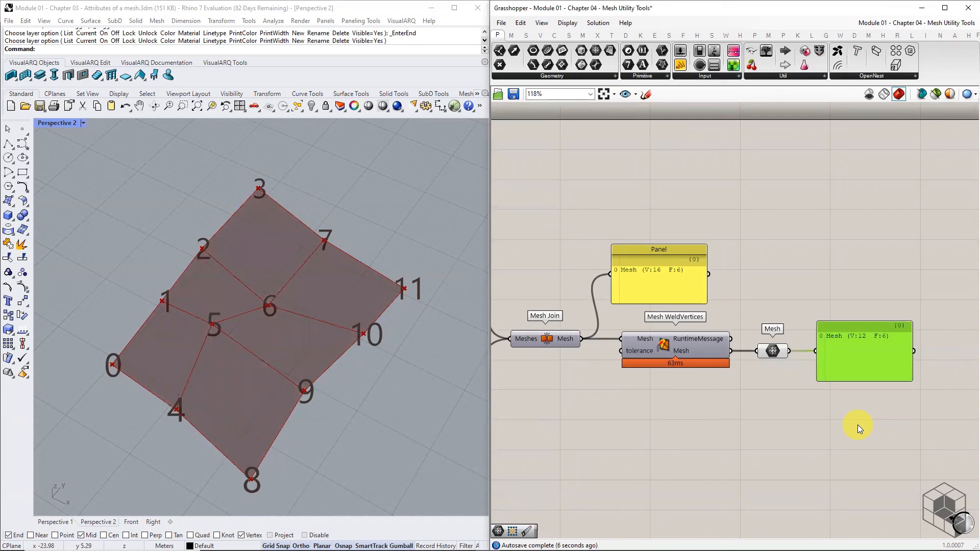
scroll("down", 3)
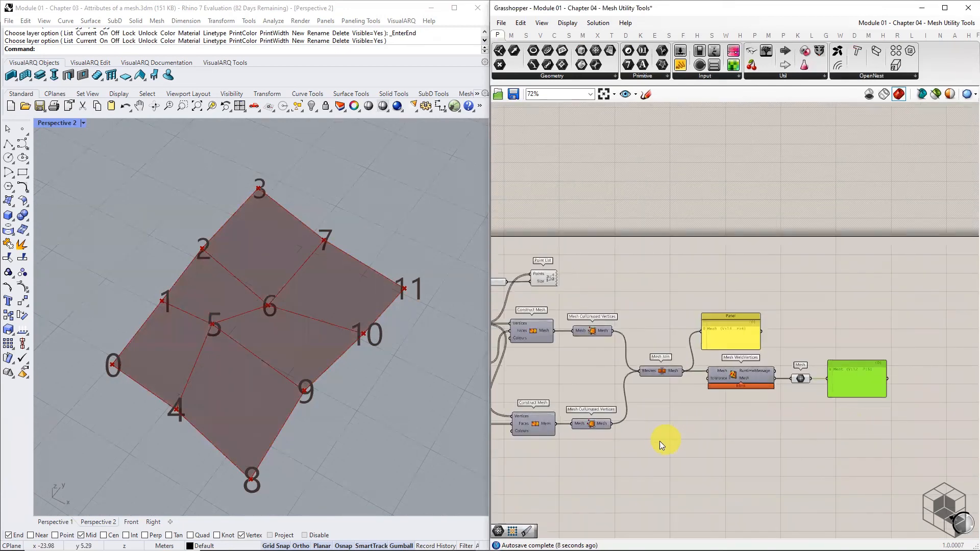